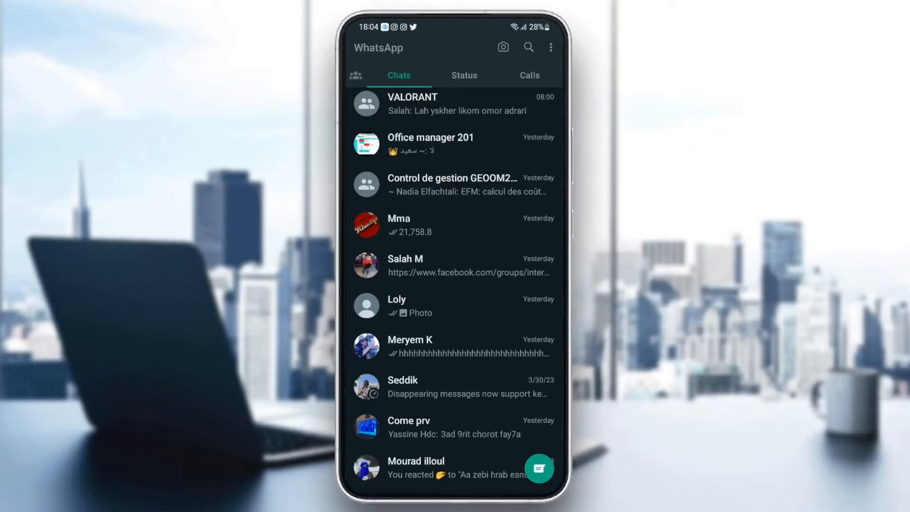
- Leave WhatsApp's chat list via its menu and bring up the phone's Settings app
{"action": "left_click", "coordinate": [550, 48]}
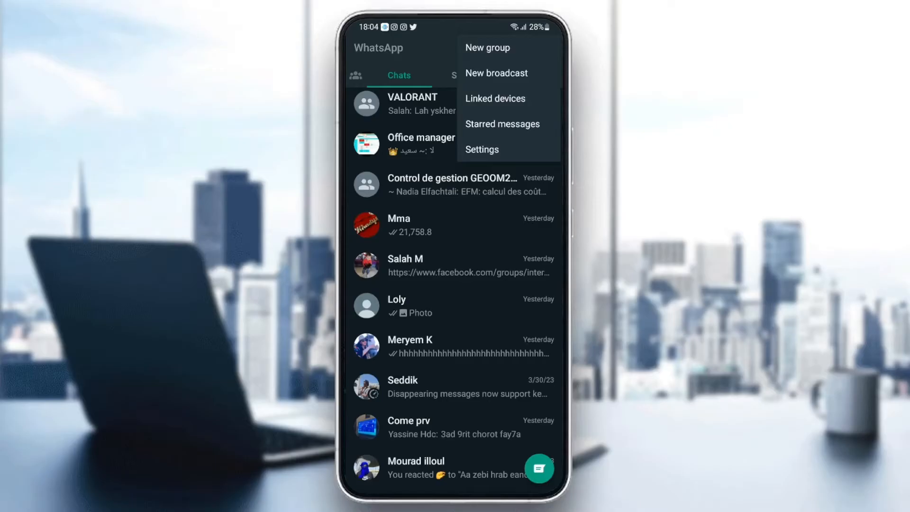
{"action": "left_click", "coordinate": [482, 149]}
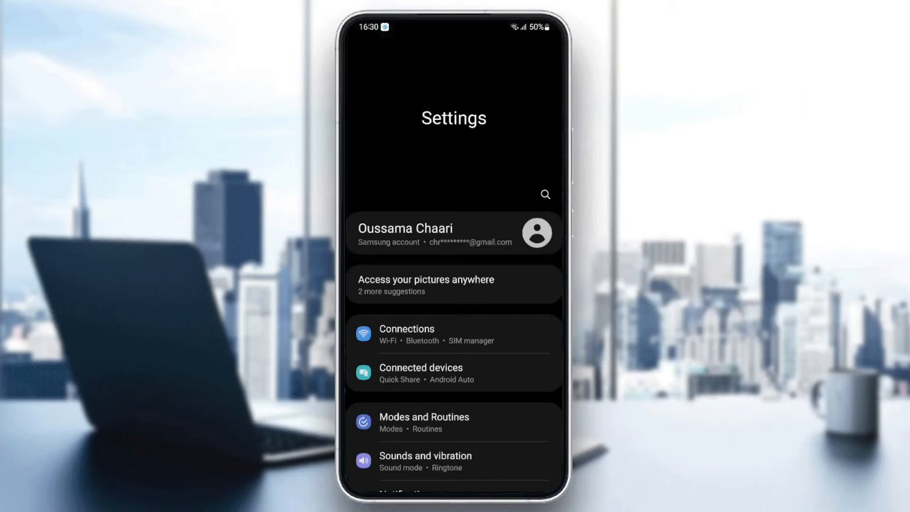
- Reach the Apps entry in Settings and show the installed apps list
{"action": "scroll", "scroll_direction": "down", "scroll_amount": 3}
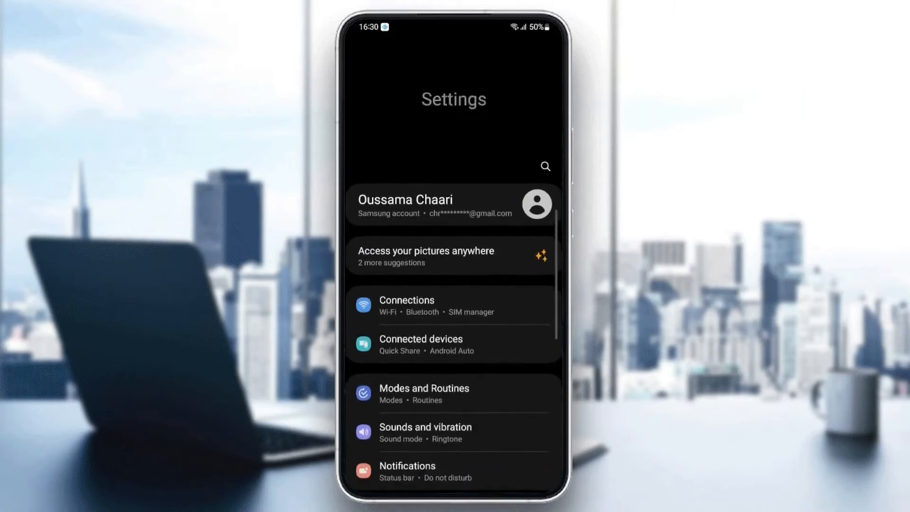
{"action": "scroll", "scroll_direction": "down", "scroll_amount": 3}
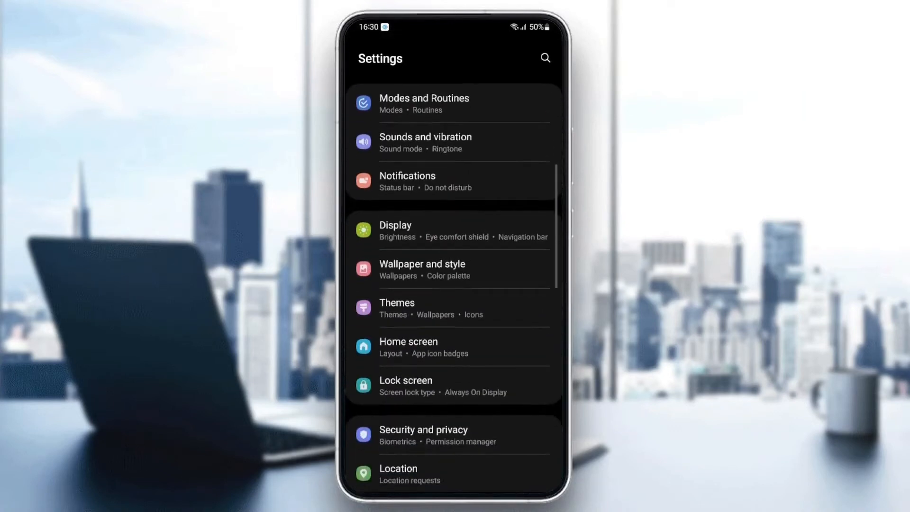
{"action": "scroll", "scroll_direction": "down", "scroll_amount": 3}
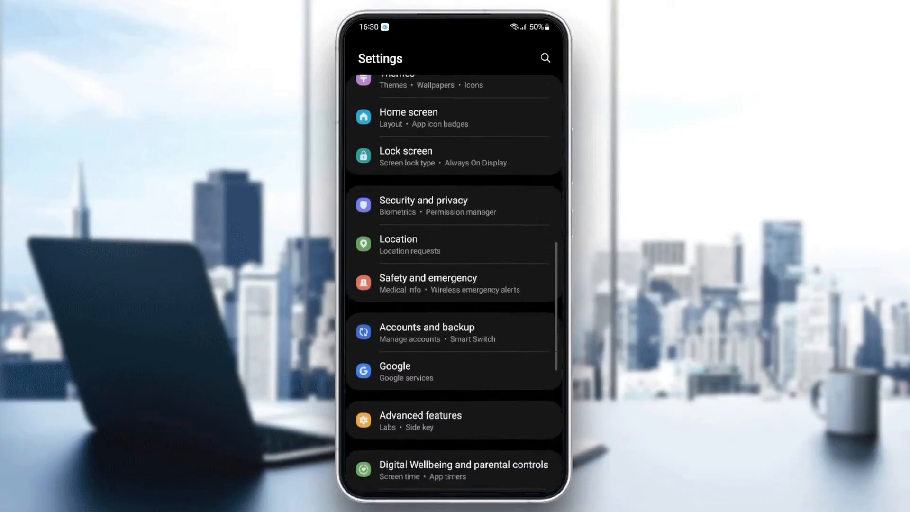
{"action": "scroll", "scroll_direction": "down", "scroll_amount": 3}
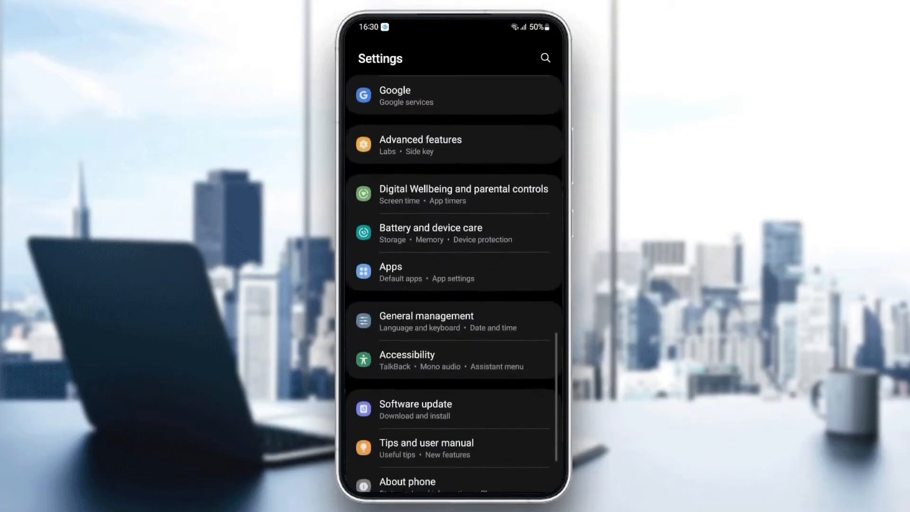
{"action": "left_click", "coordinate": [453, 273]}
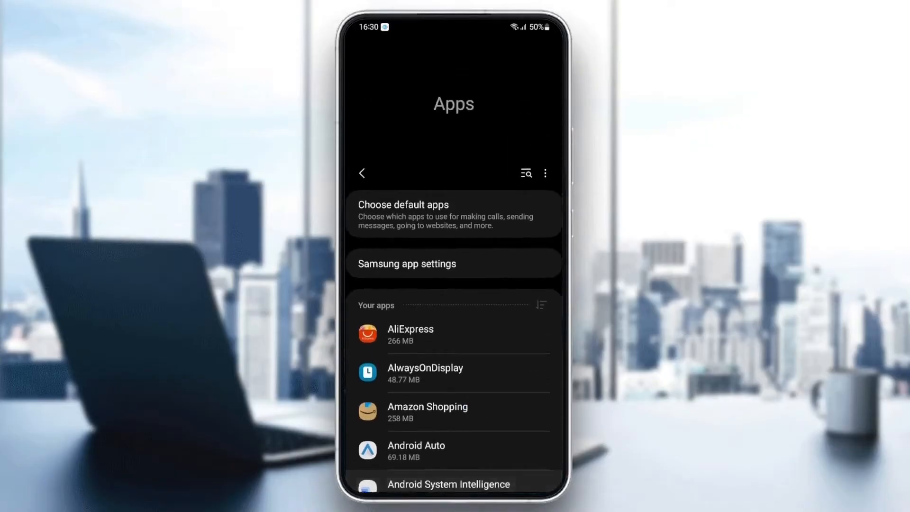
- Find WhatsApp in the Your apps list and show its App info page
{"action": "scroll", "scroll_direction": "down", "scroll_amount": 3}
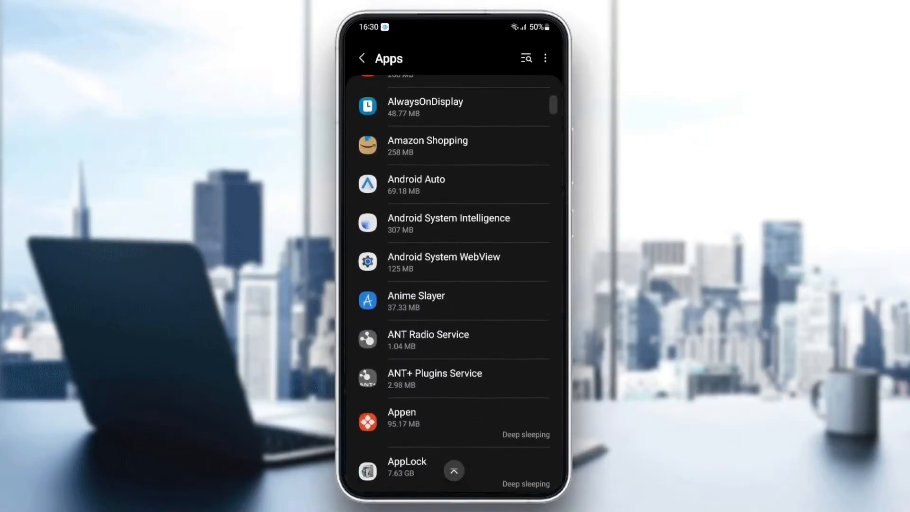
{"action": "scroll", "scroll_direction": "down", "scroll_amount": 3}
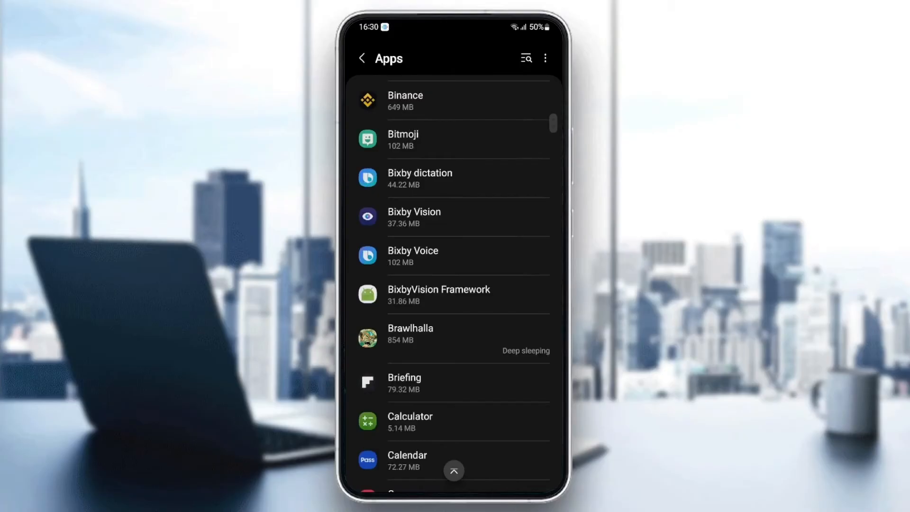
{"action": "scroll", "scroll_direction": "down", "scroll_amount": 3}
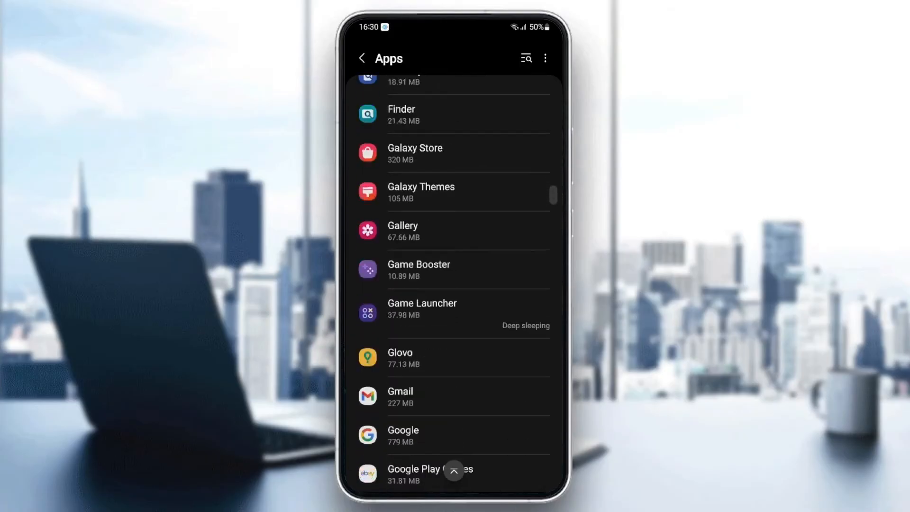
{"action": "scroll", "scroll_direction": "down", "scroll_amount": 3}
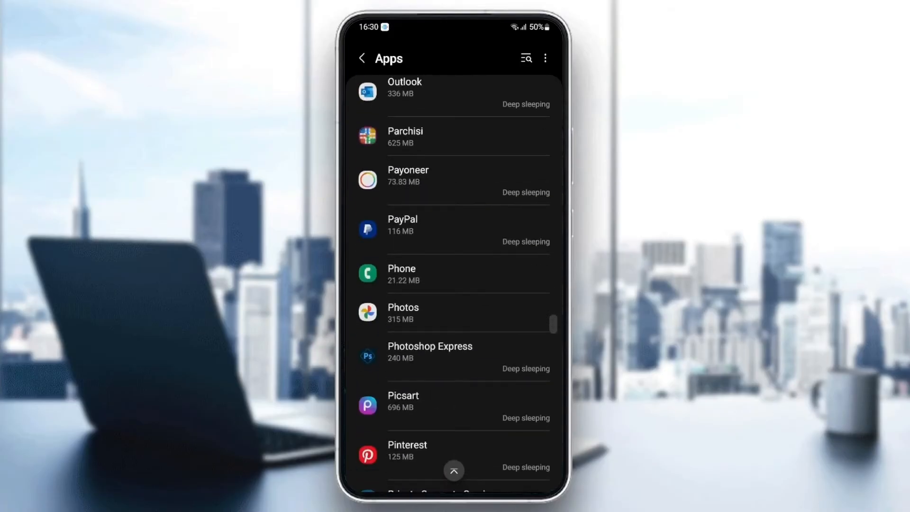
{"action": "scroll", "scroll_direction": "down", "scroll_amount": 3}
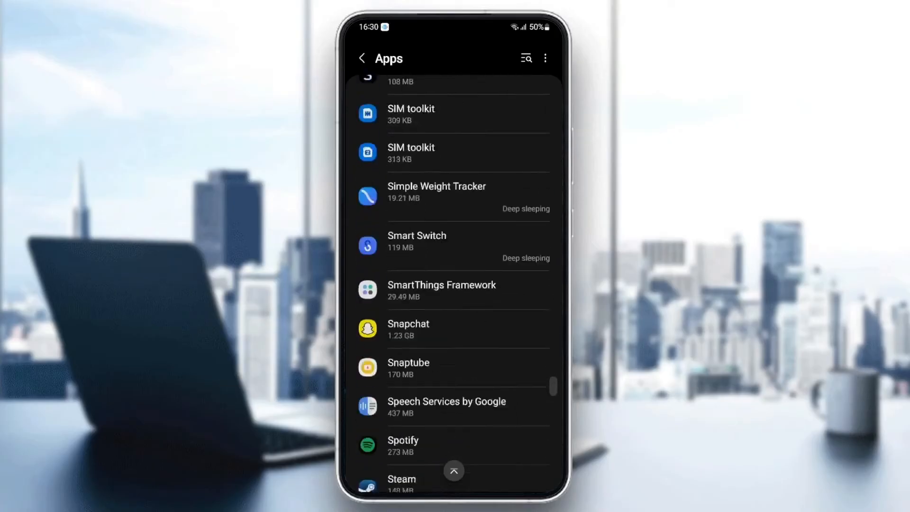
{"action": "scroll", "scroll_direction": "down", "scroll_amount": 3}
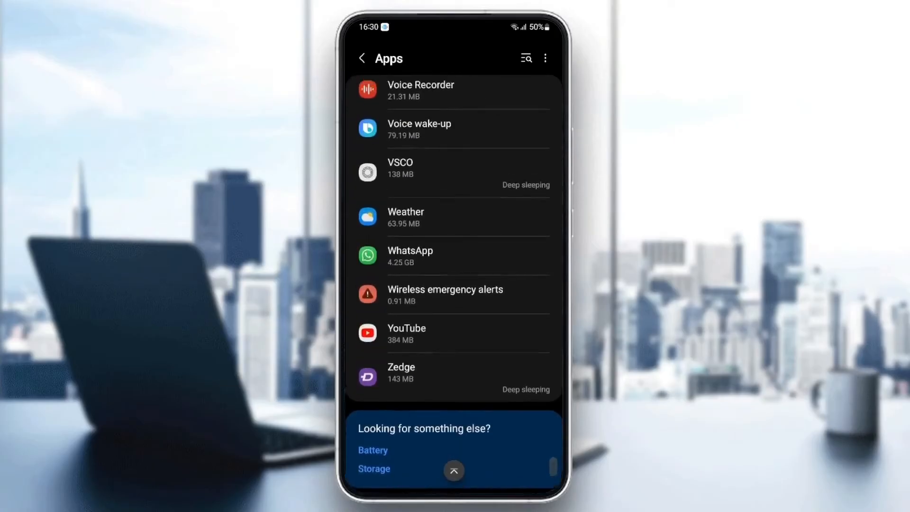
{"action": "scroll", "scroll_direction": "up", "scroll_amount": 3}
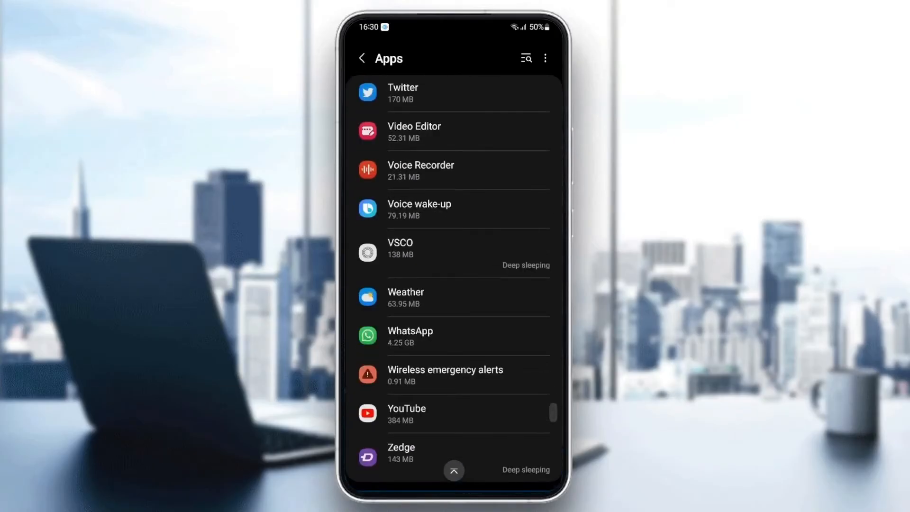
{"action": "left_click", "coordinate": [409, 335]}
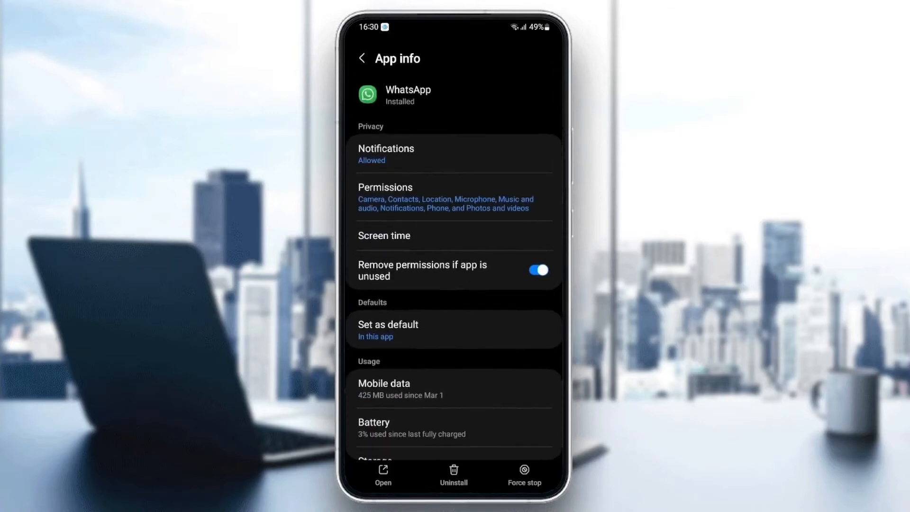
- Confirm Allow notifications is on for WhatsApp, then view its granted permissions
{"action": "left_click", "coordinate": [386, 154]}
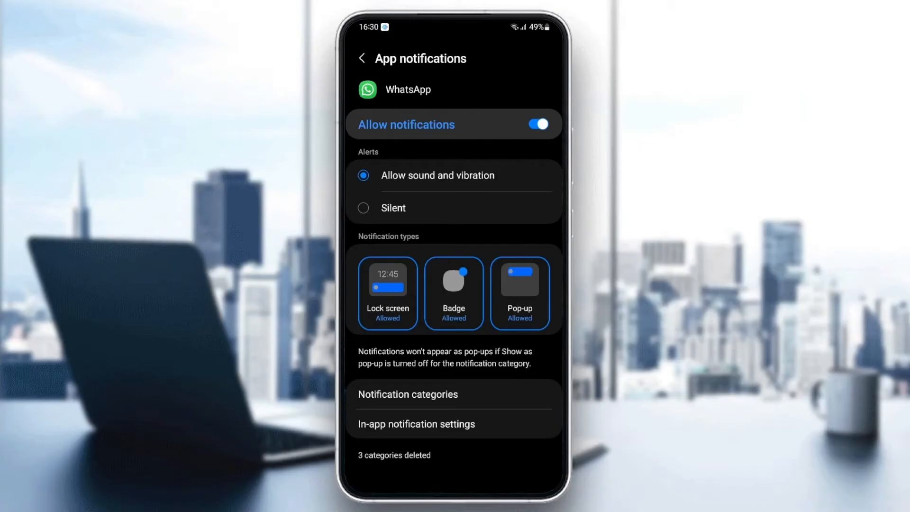
{"action": "left_click", "coordinate": [362, 58]}
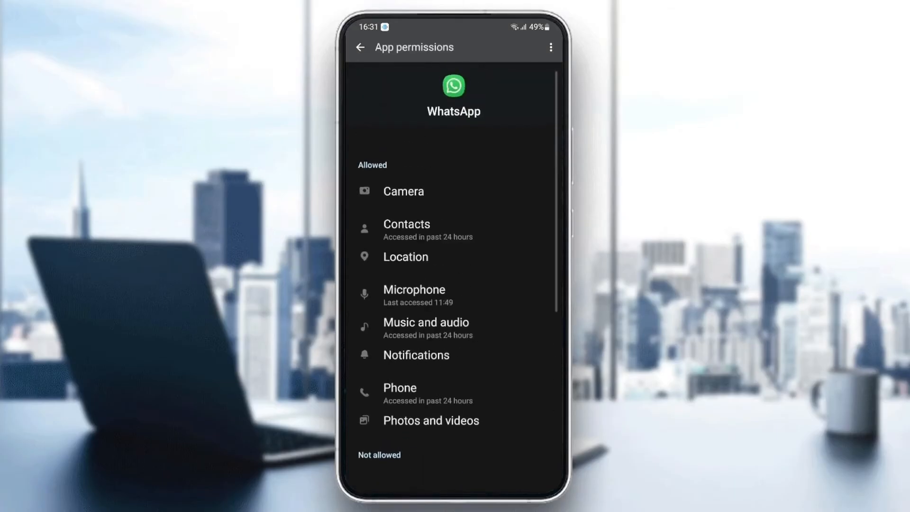
- Clear WhatsApp's cached files from its Storage page so cache shows 0 B
{"action": "scroll", "scroll_direction": "down", "scroll_amount": 3}
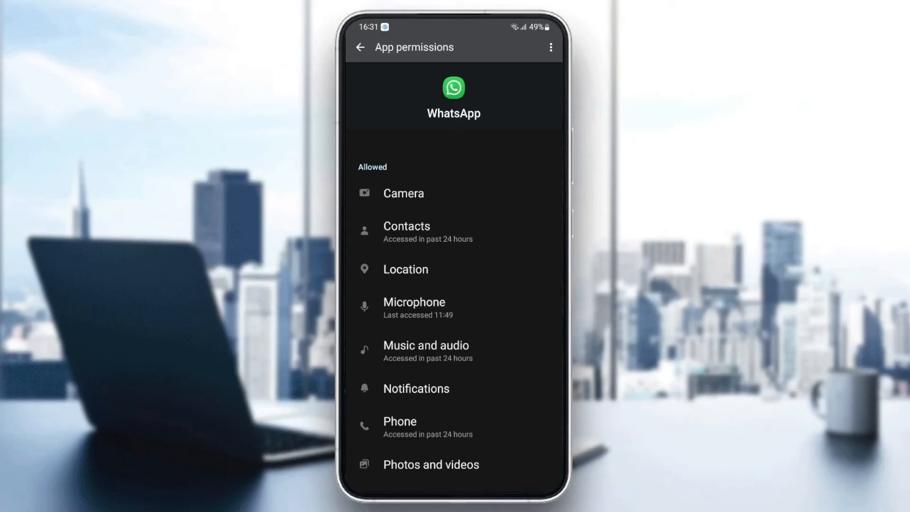
{"action": "scroll", "scroll_direction": "down", "scroll_amount": 3}
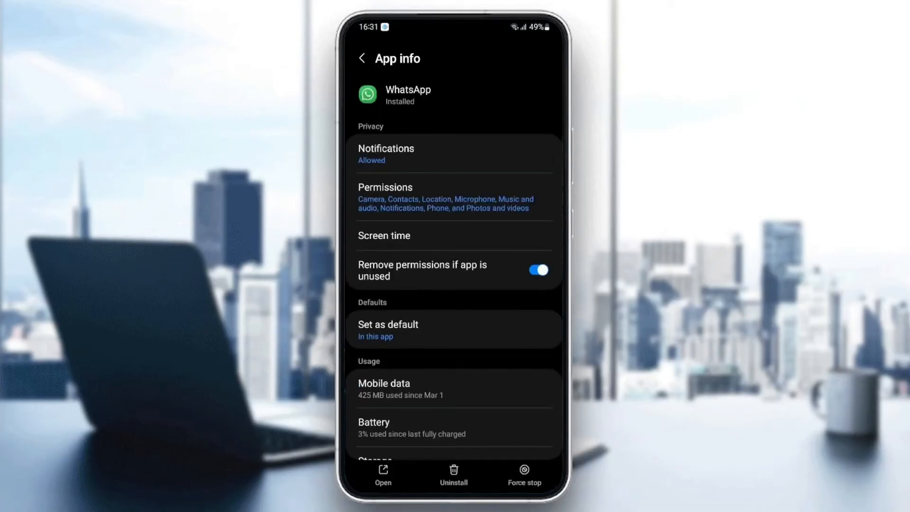
{"action": "scroll", "scroll_direction": "down", "scroll_amount": 3}
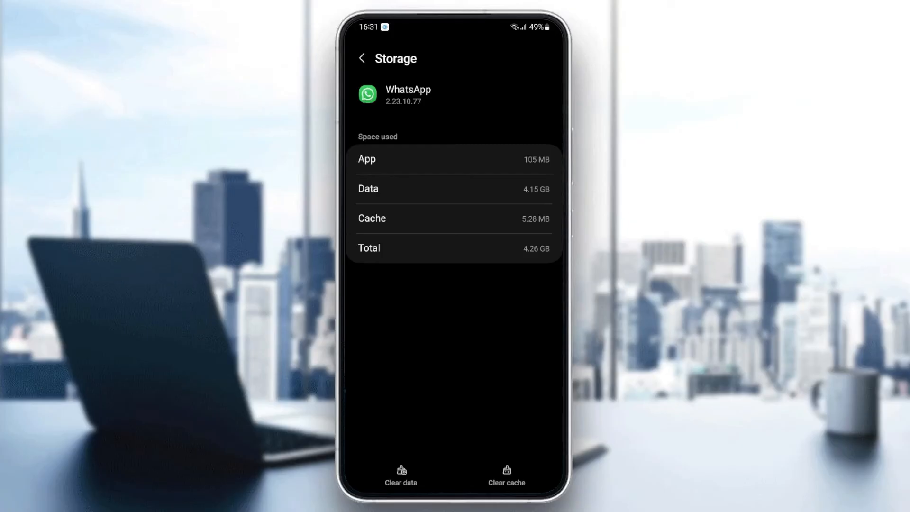
{"action": "left_click", "coordinate": [505, 475]}
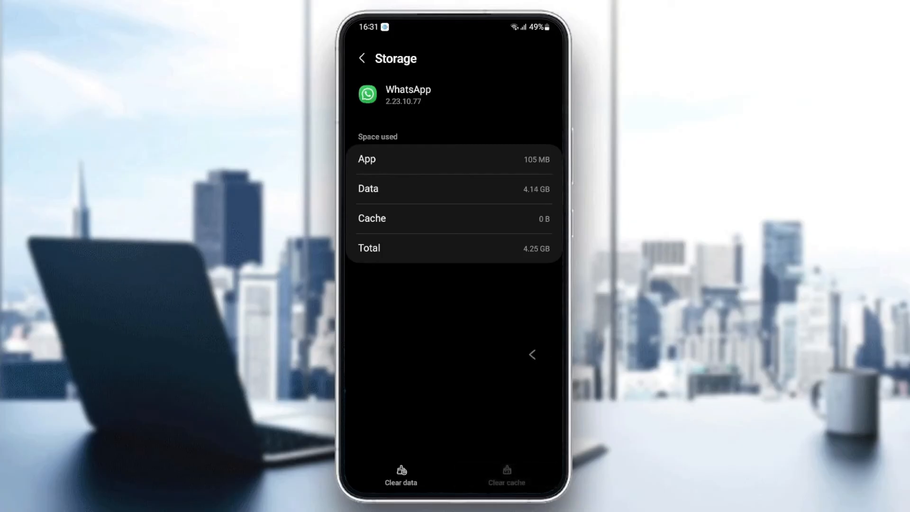
- Leave Settings and relaunch WhatsApp to its chat list
{"action": "left_click", "coordinate": [362, 58]}
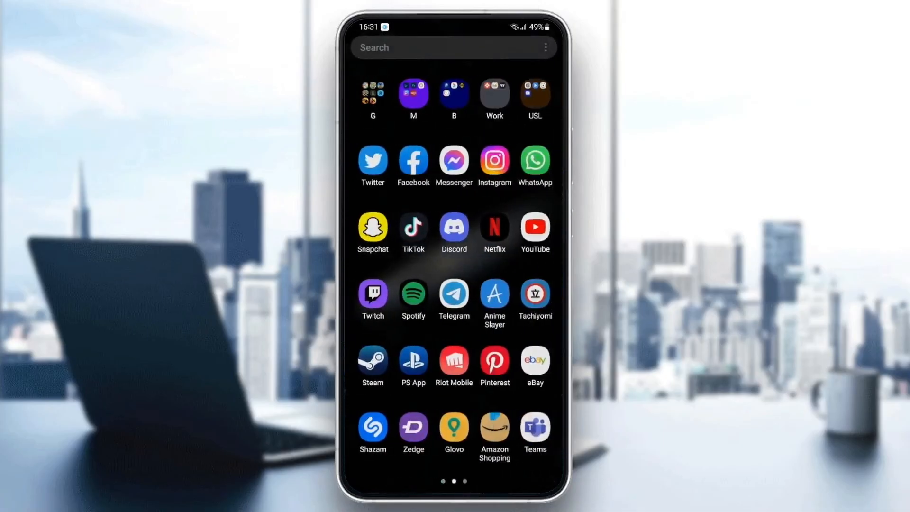
{"action": "left_click", "coordinate": [534, 161]}
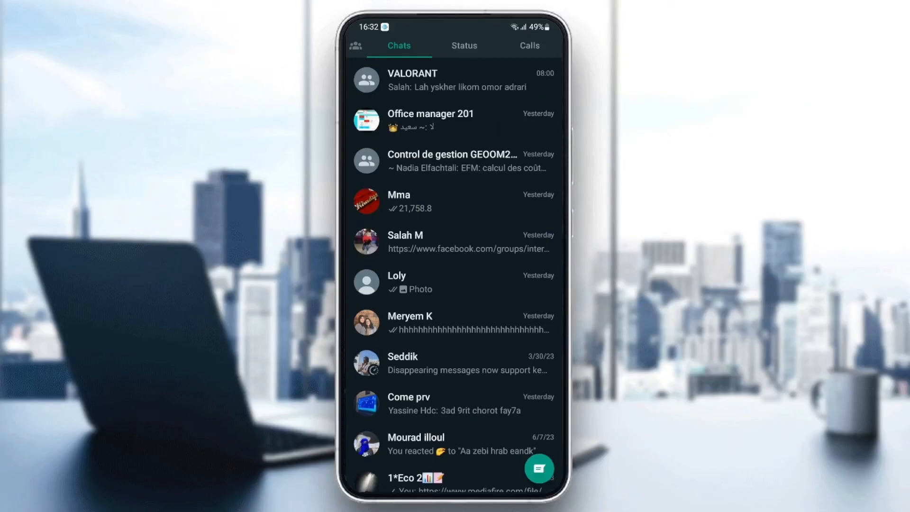